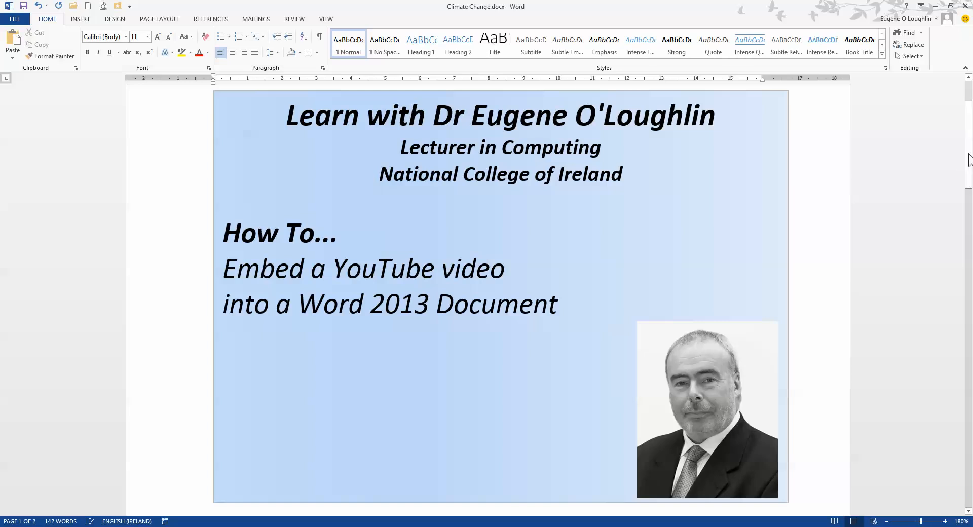
Scroll past the title page to the Climate Change heading and Morgan Freeman video paragraph
scroll(down, 3)
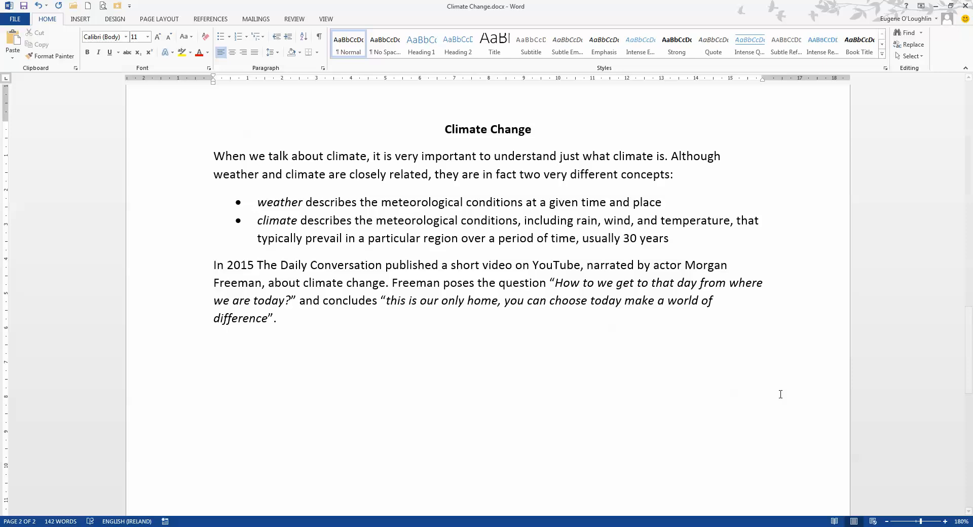
Place the cursor on the blank line below the Morgan Freeman video paragraph
click(215, 346)
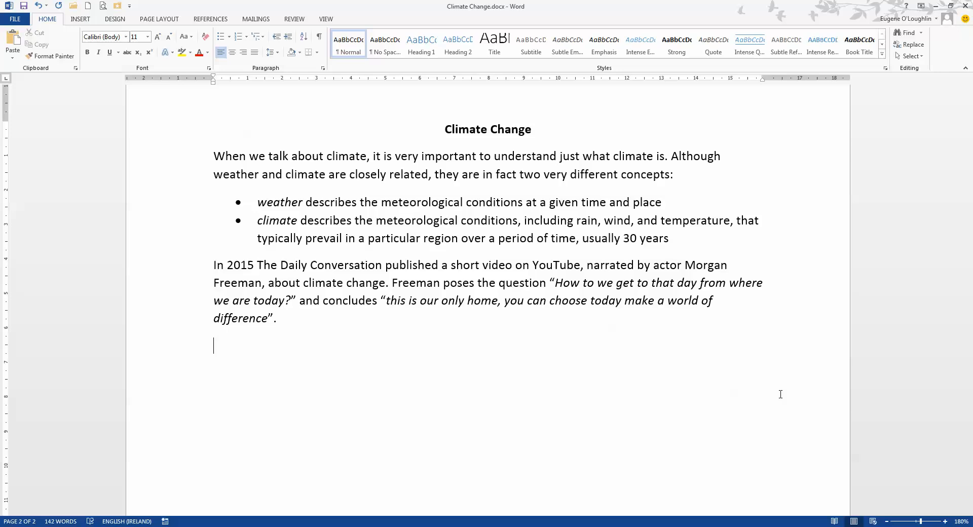
mouse_move(680, 376)
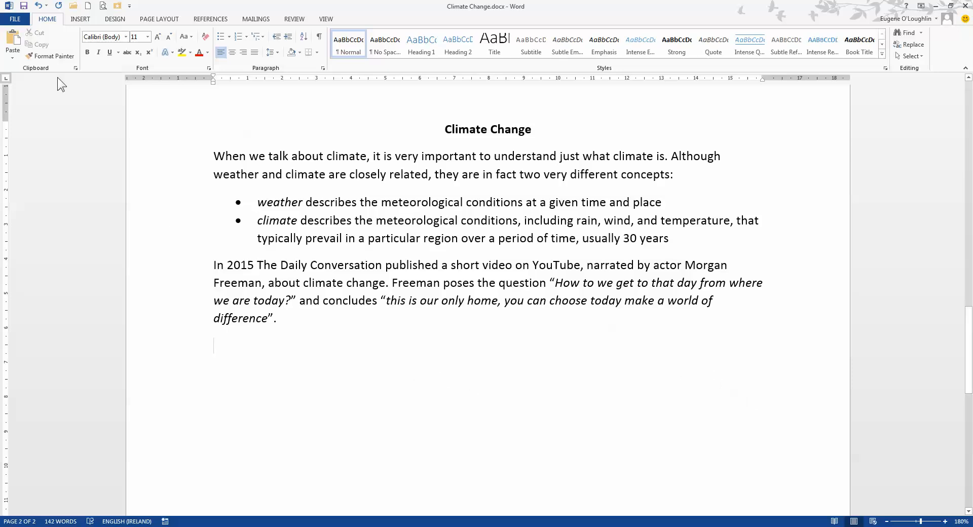
Open Insert > Online Video and choose the From a Video Embed Code option
click(80, 19)
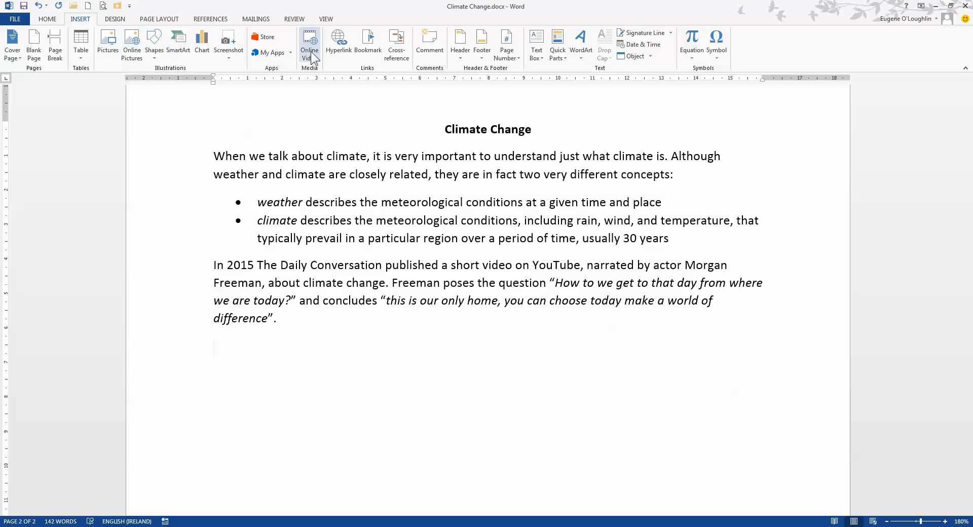
mouse_move(312, 48)
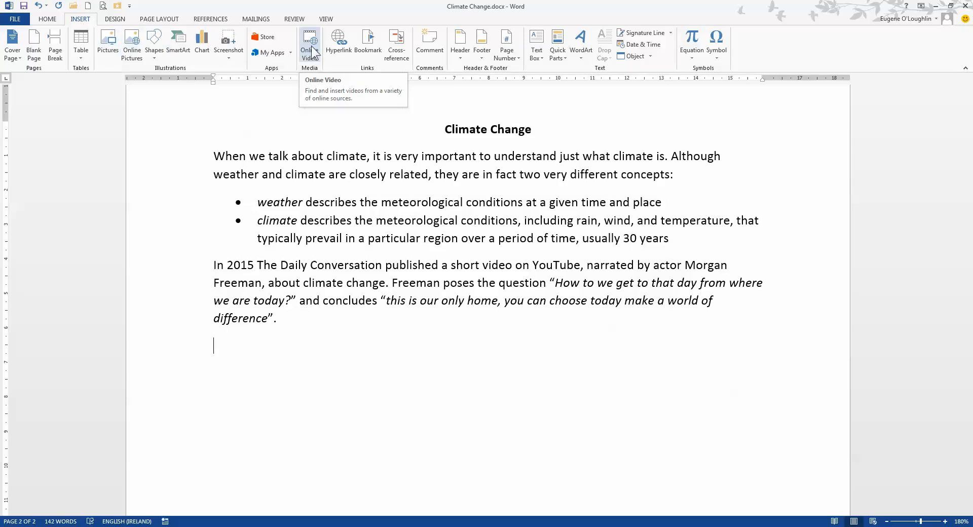
click(309, 40)
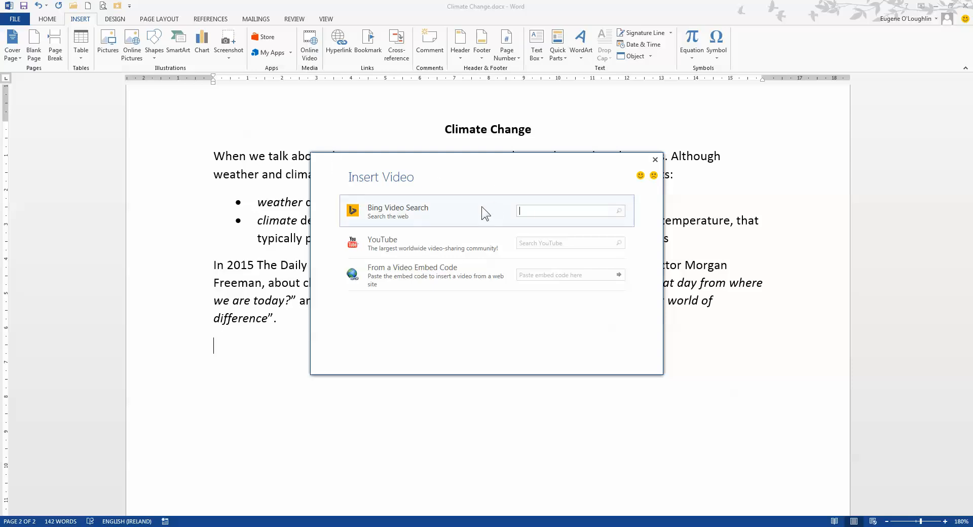
mouse_move(466, 226)
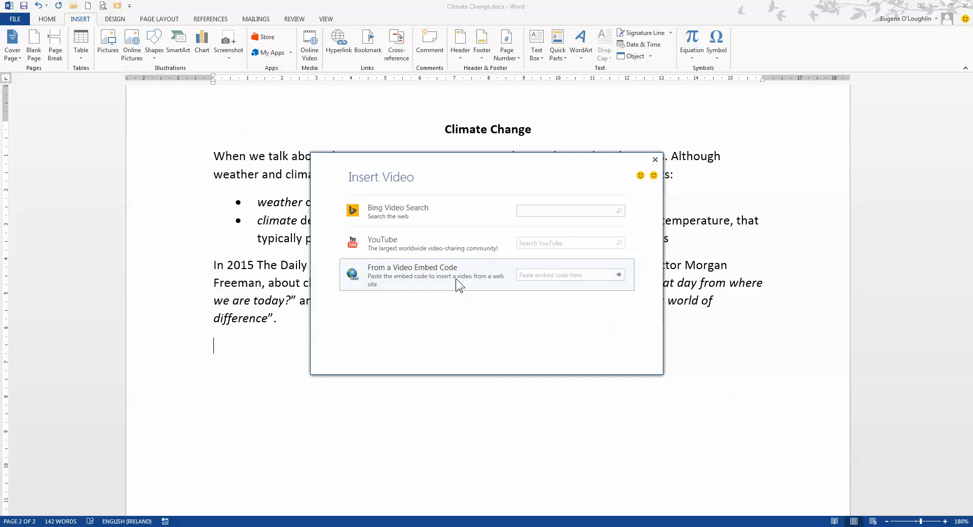
click(567, 210)
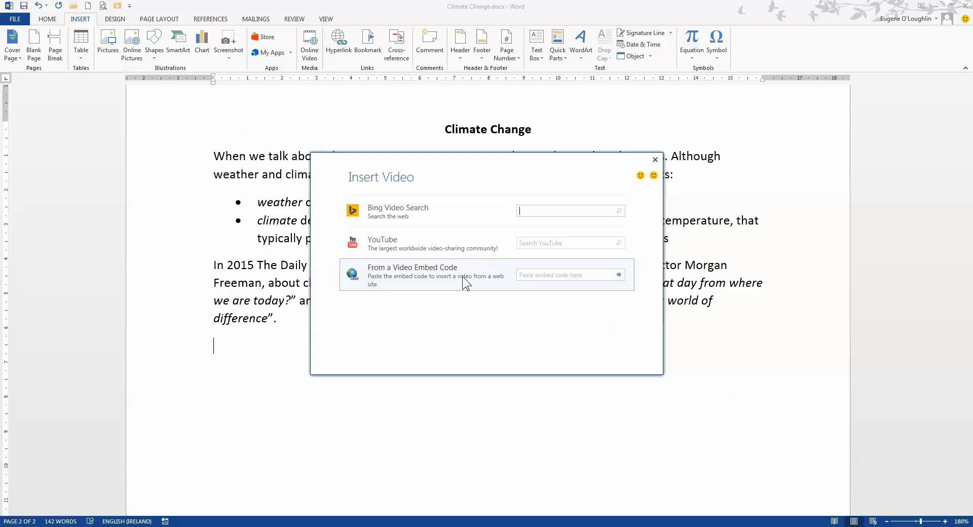
mouse_move(539, 275)
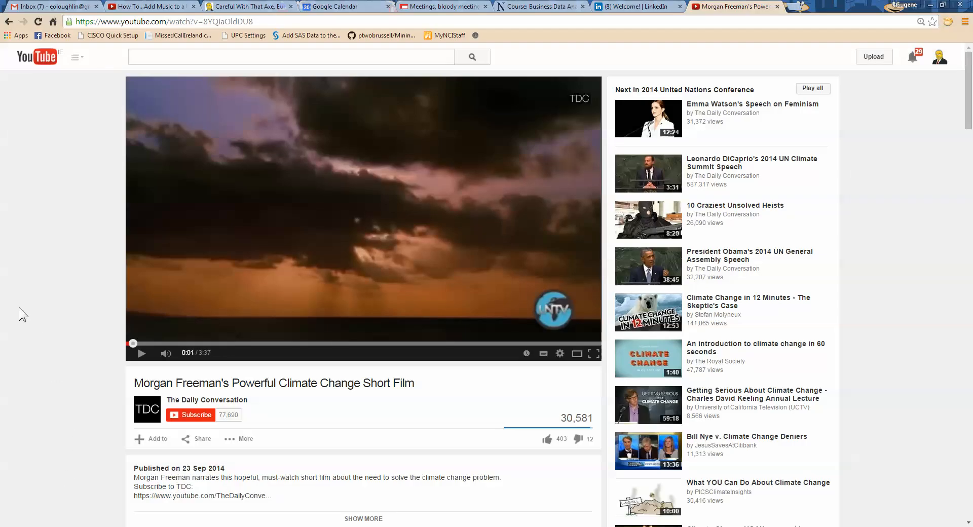
mouse_move(15, 340)
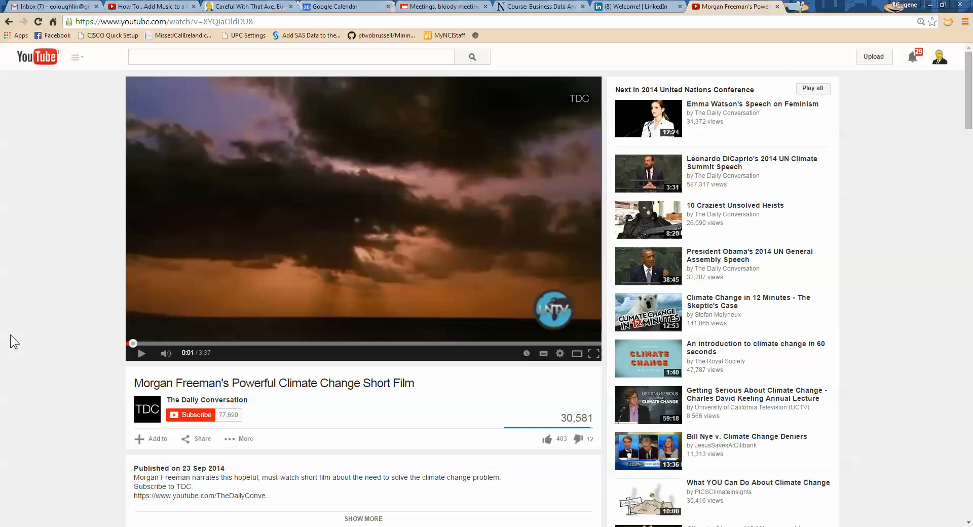
mouse_move(95, 354)
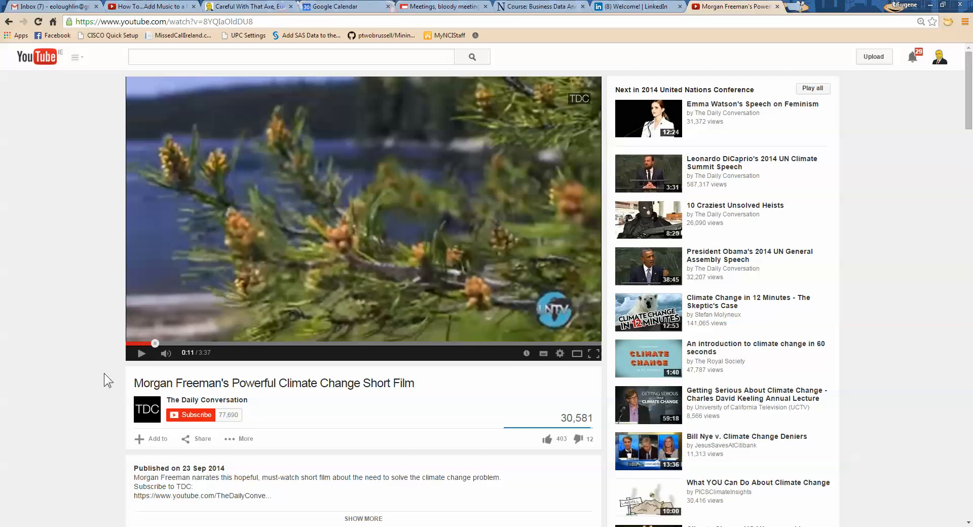
mouse_move(83, 402)
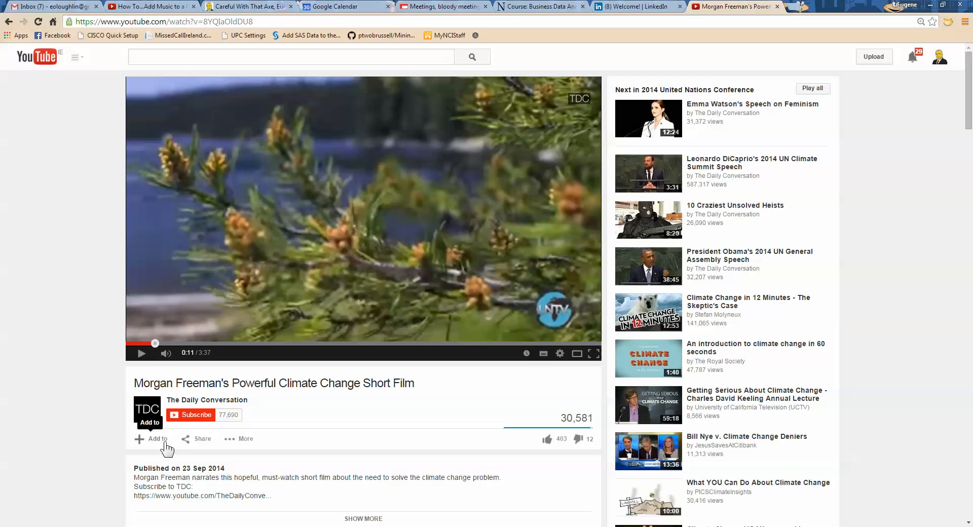
mouse_move(206, 445)
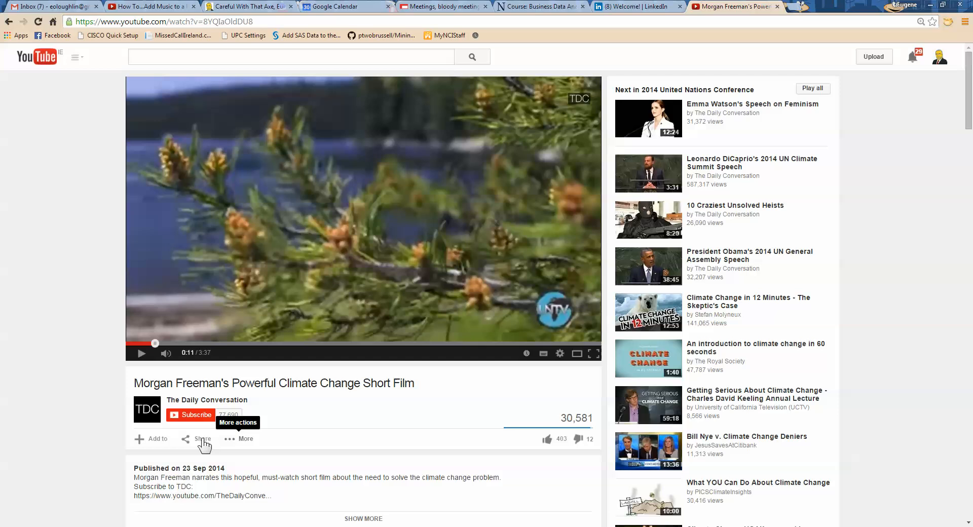
mouse_move(194, 443)
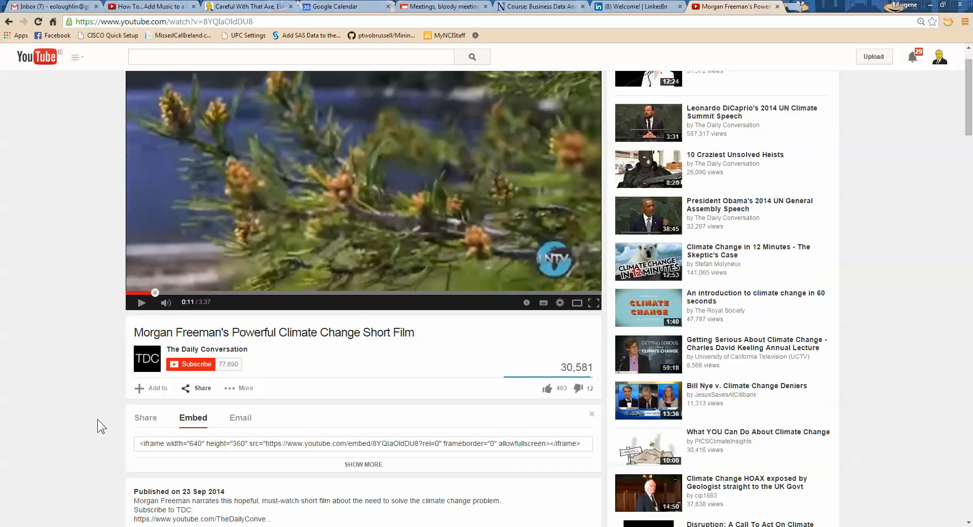
Copy the film's iframe embed code from YouTube's Embed share tab
scroll(down, 3)
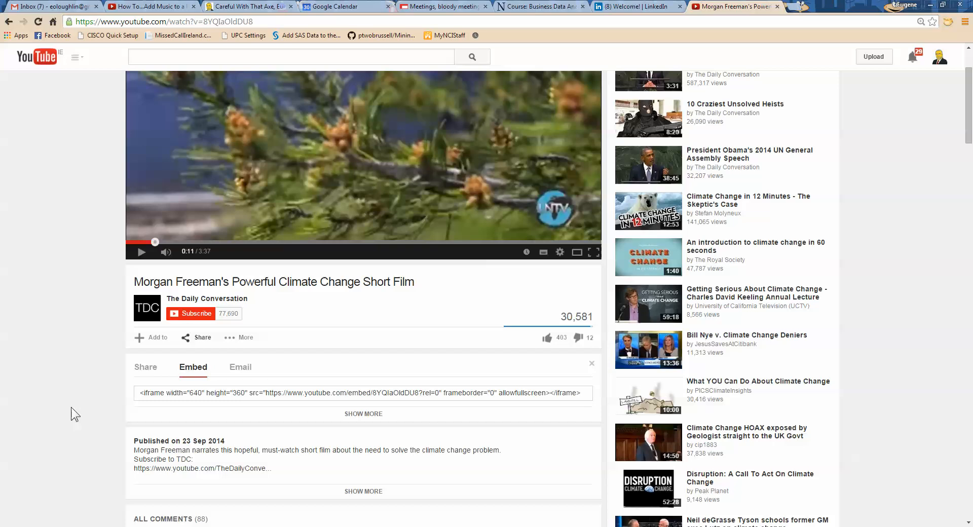
click(145, 367)
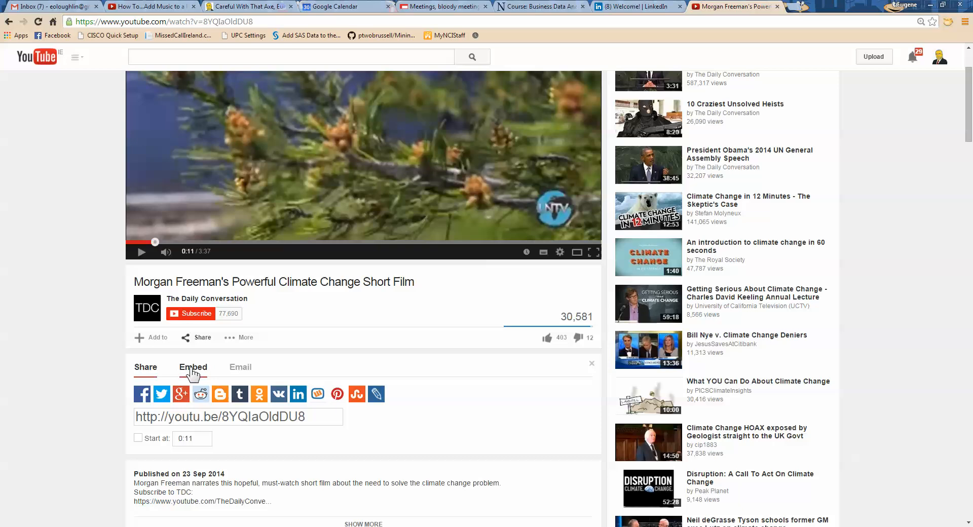
click(193, 366)
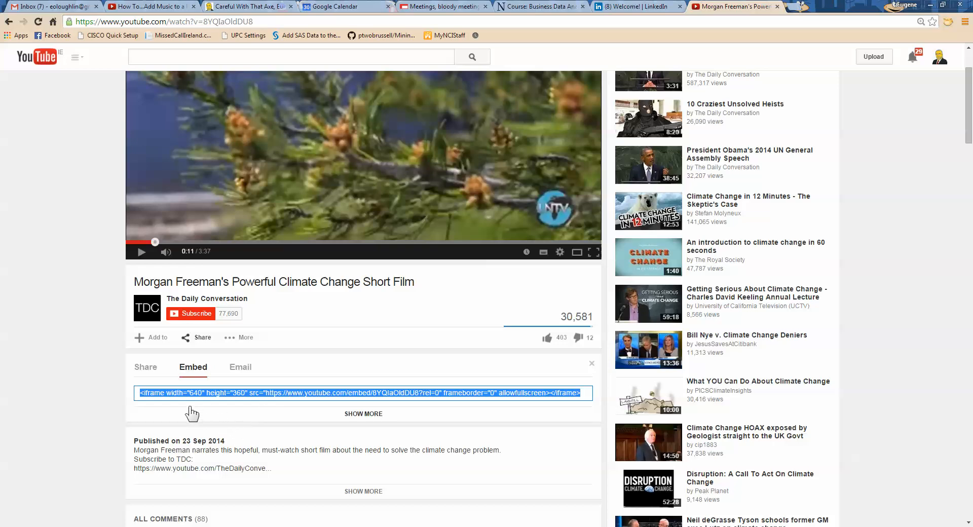
mouse_move(281, 417)
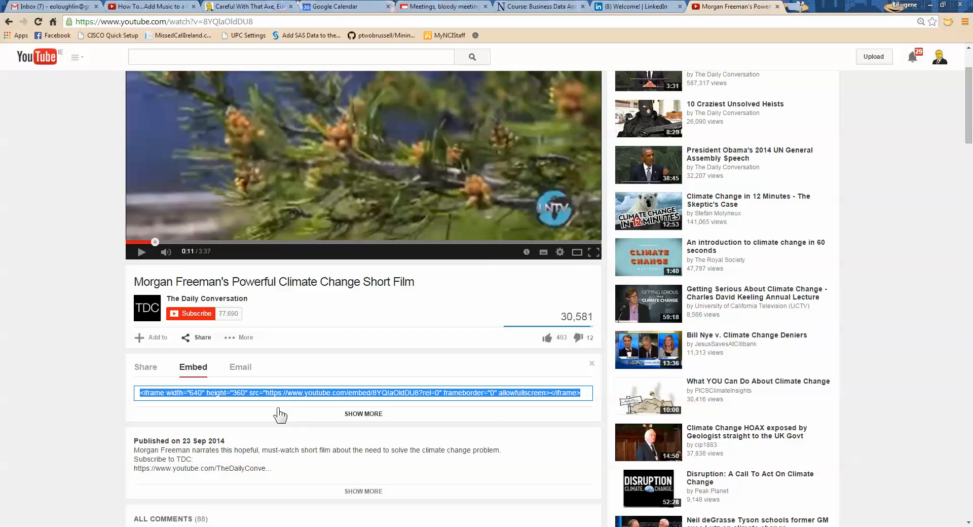
right_click(290, 393)
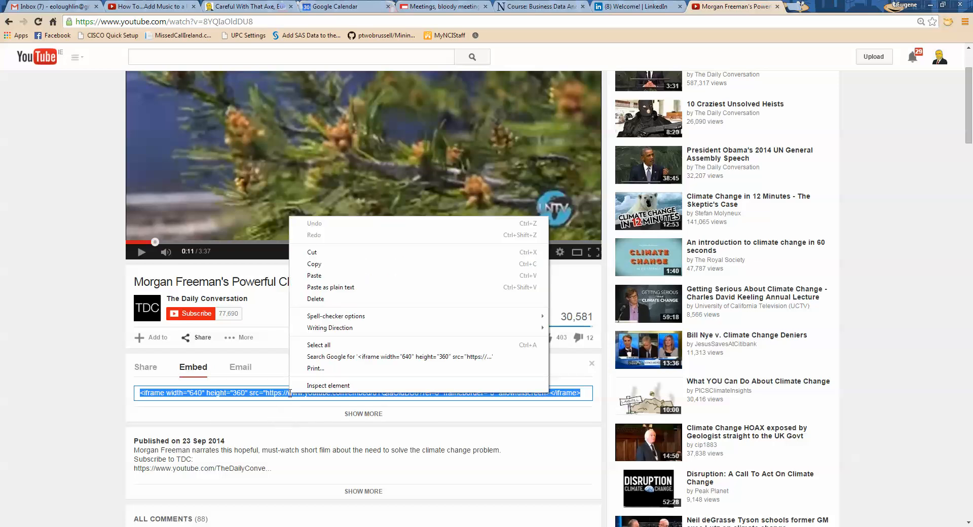
mouse_move(331, 271)
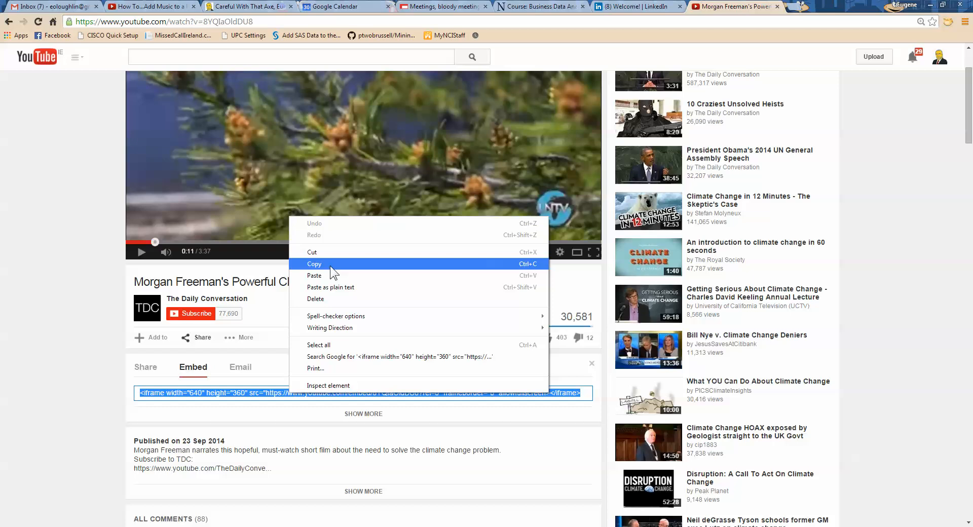
click(314, 264)
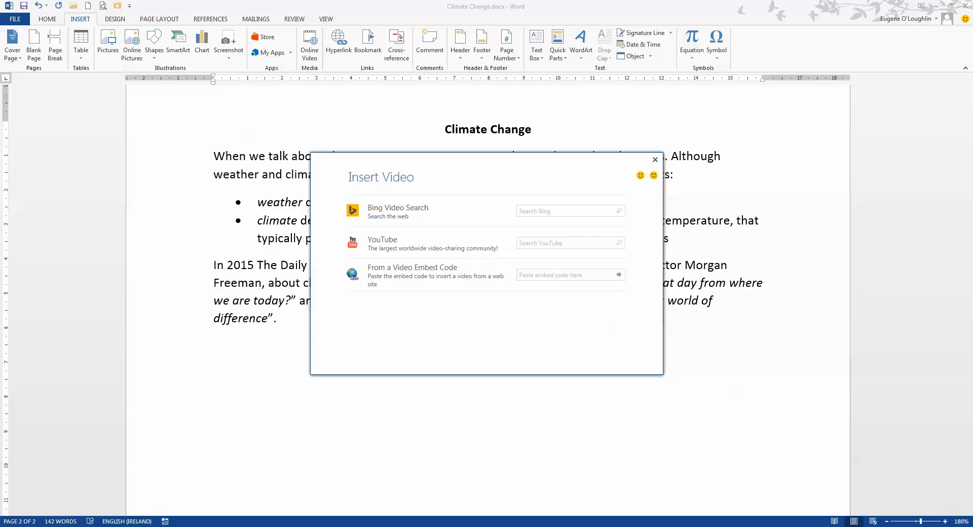
mouse_move(423, 282)
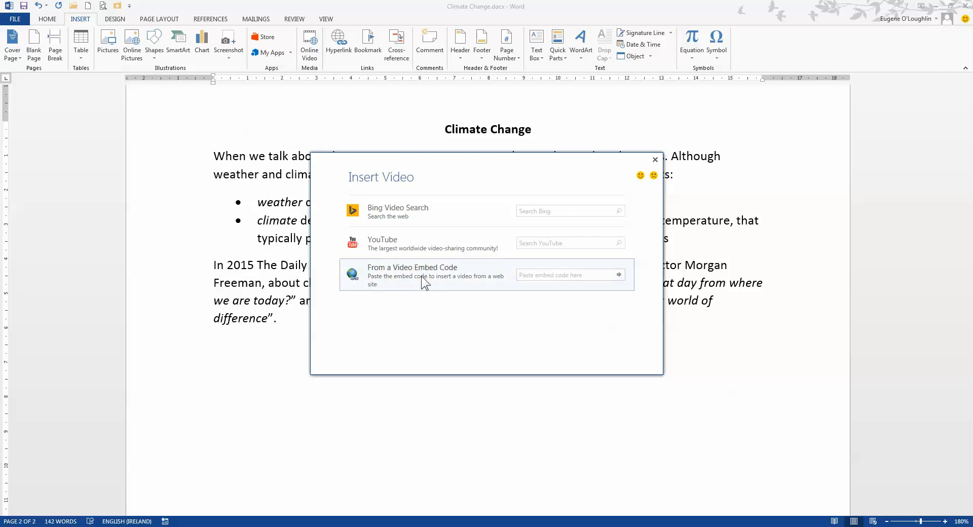
Paste the <iframe width="640" height="360"> embed code into Insert Video and insert it
click(564, 275)
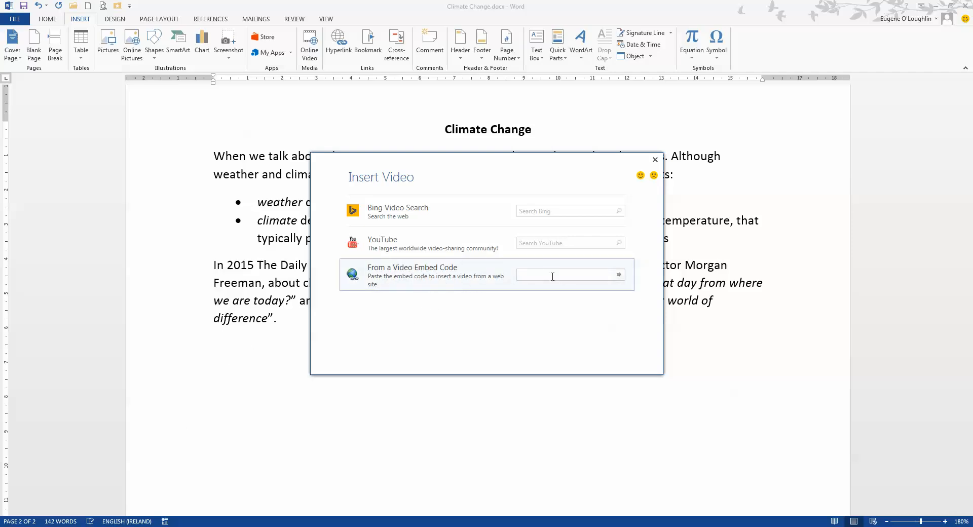
click(553, 275)
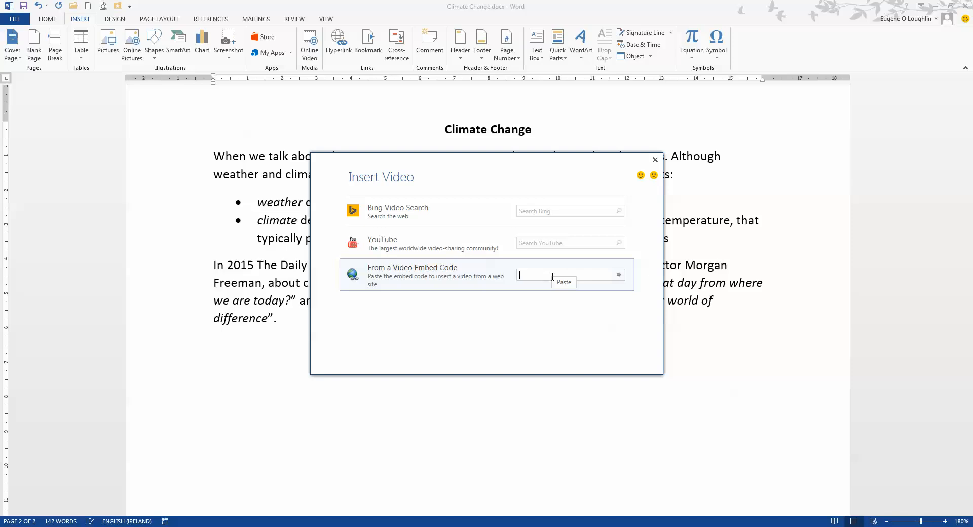
text(<iframe width="640" height="360")
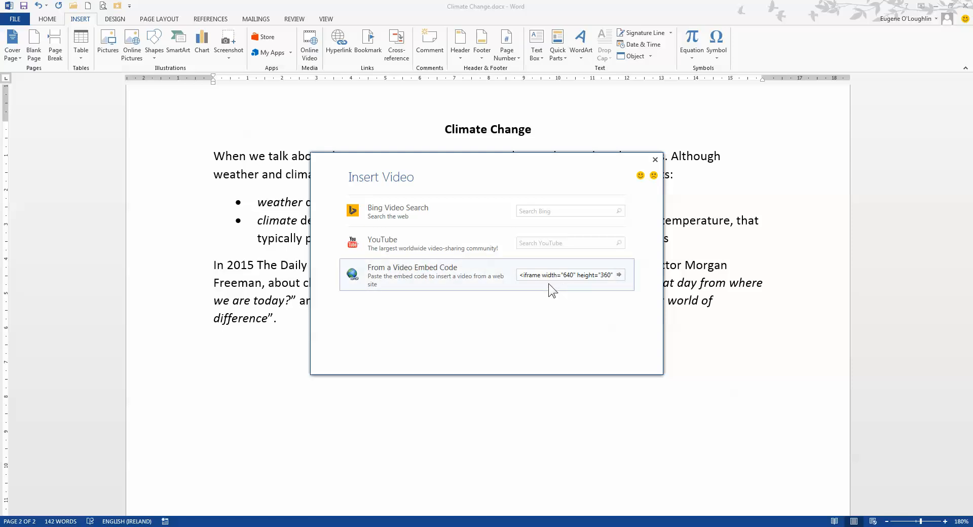
mouse_move(609, 292)
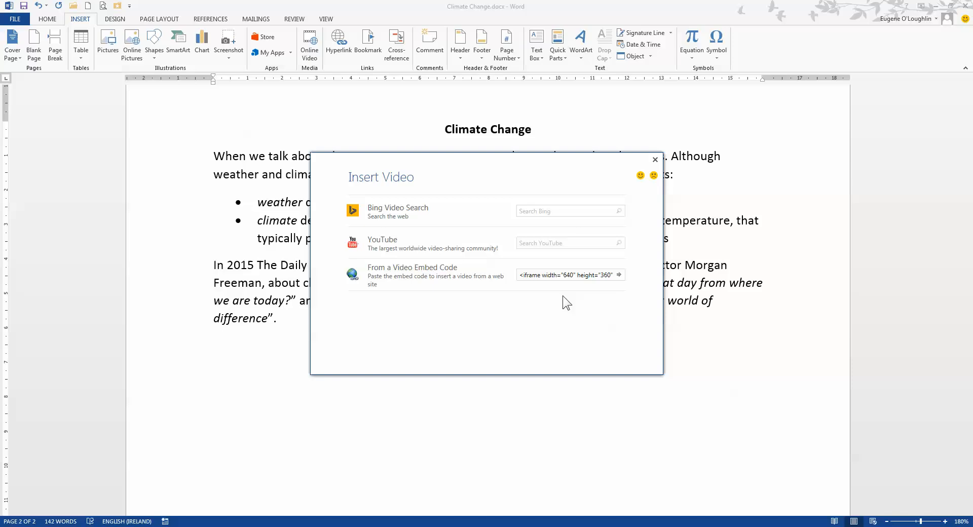
mouse_move(629, 305)
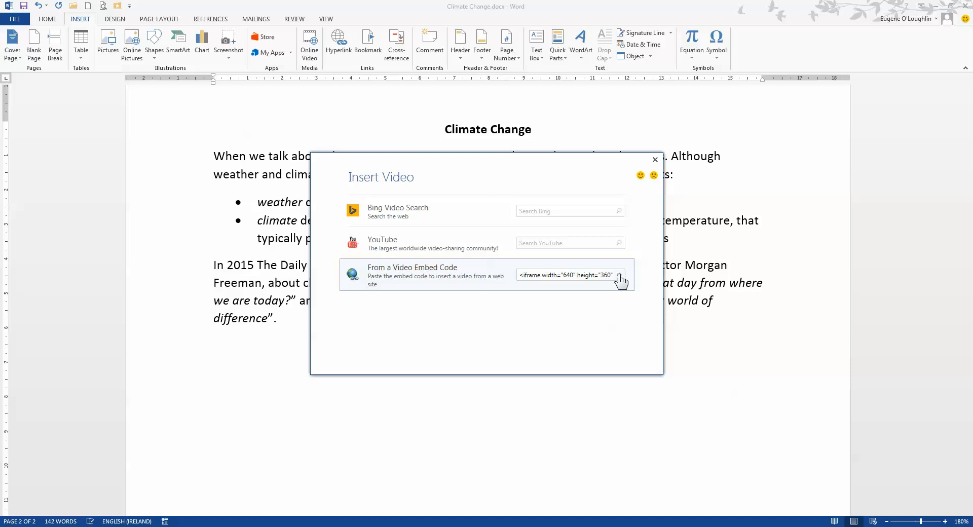
click(619, 275)
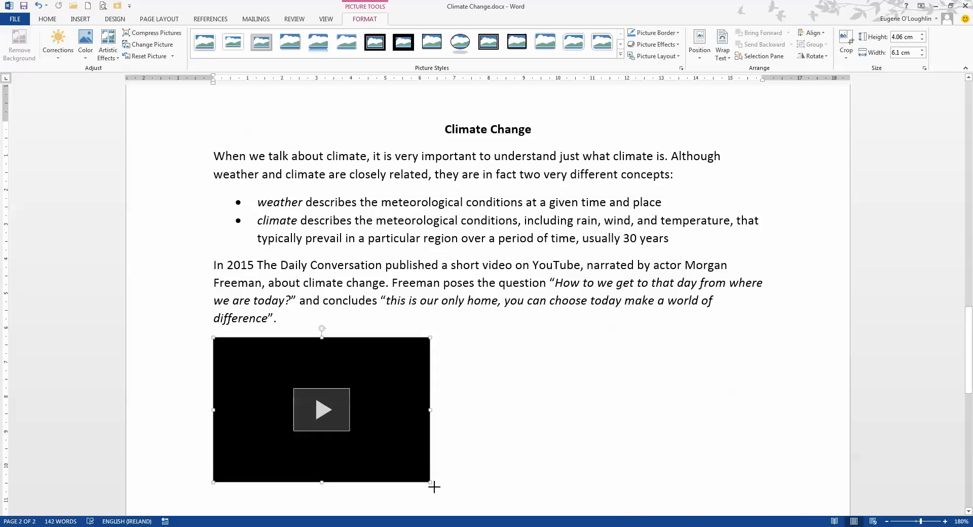
Resize the video slightly and set its Layout Options to Square text wrapping
drag(434, 487, 428, 479)
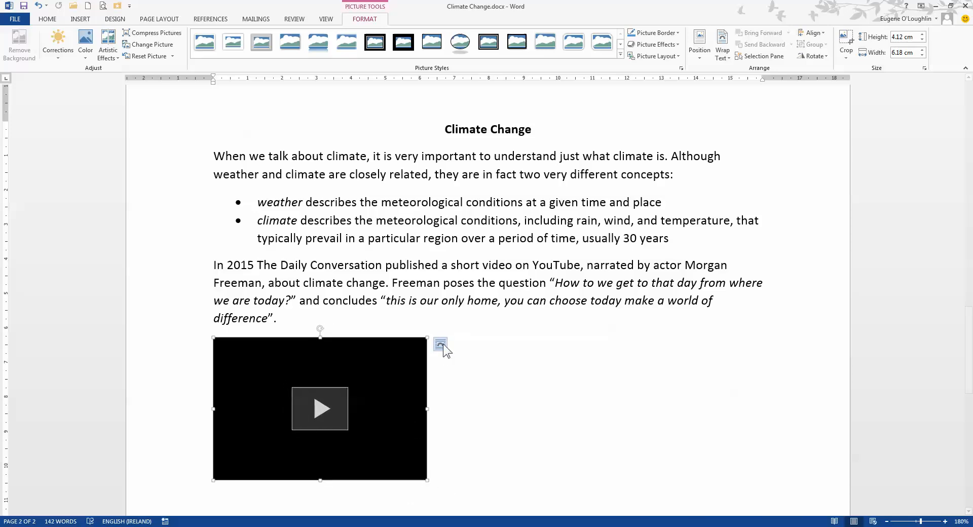
click(440, 344)
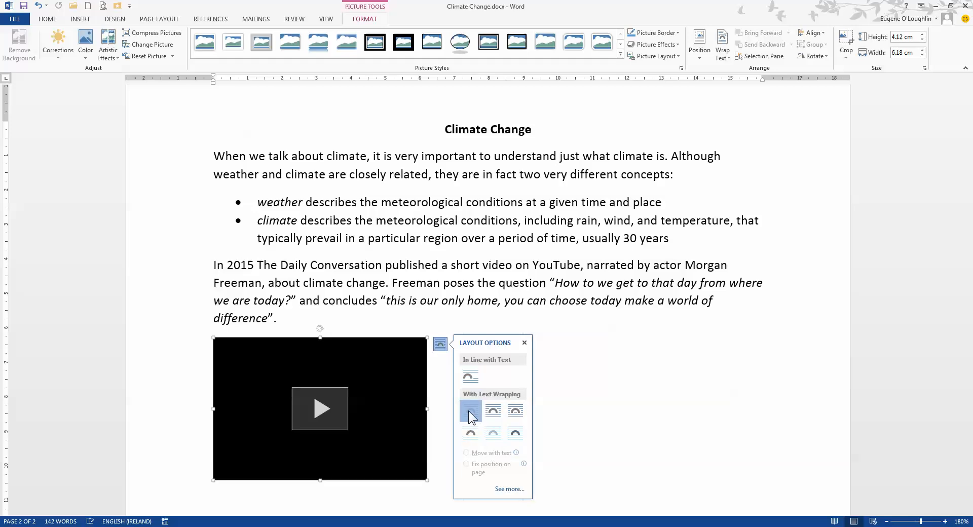
click(470, 413)
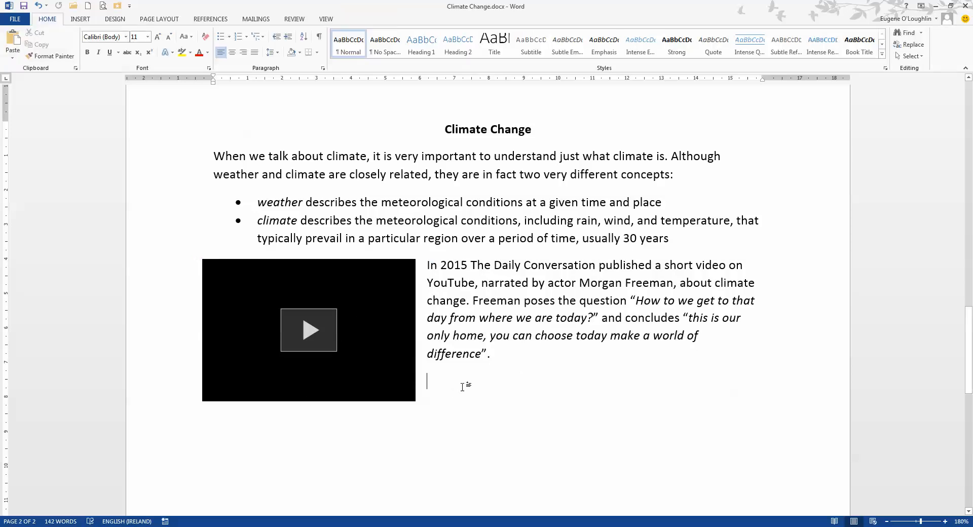
click(308, 330)
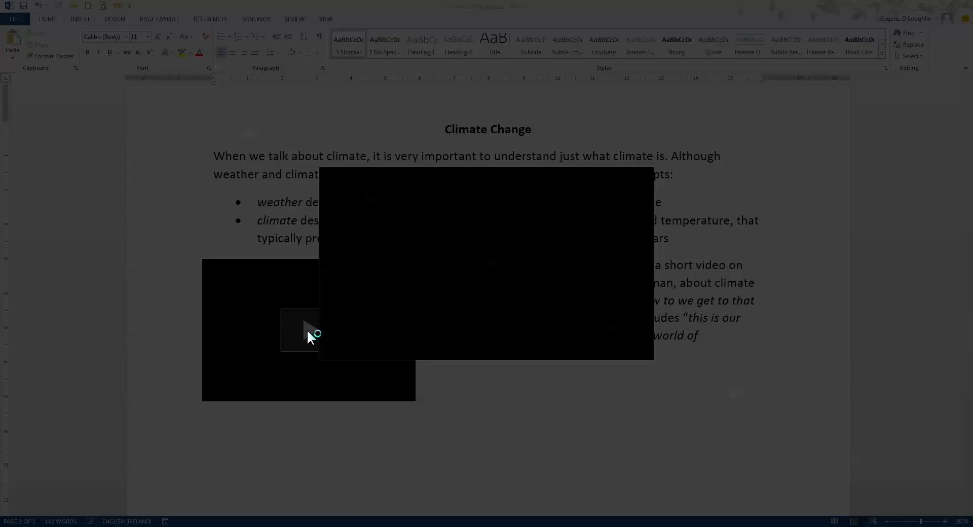
mouse_move(604, 321)
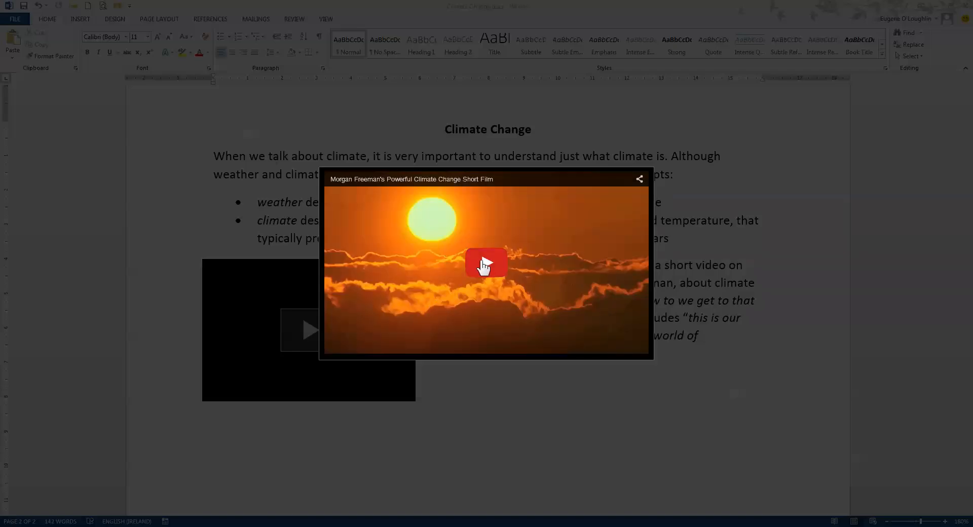
mouse_move(491, 269)
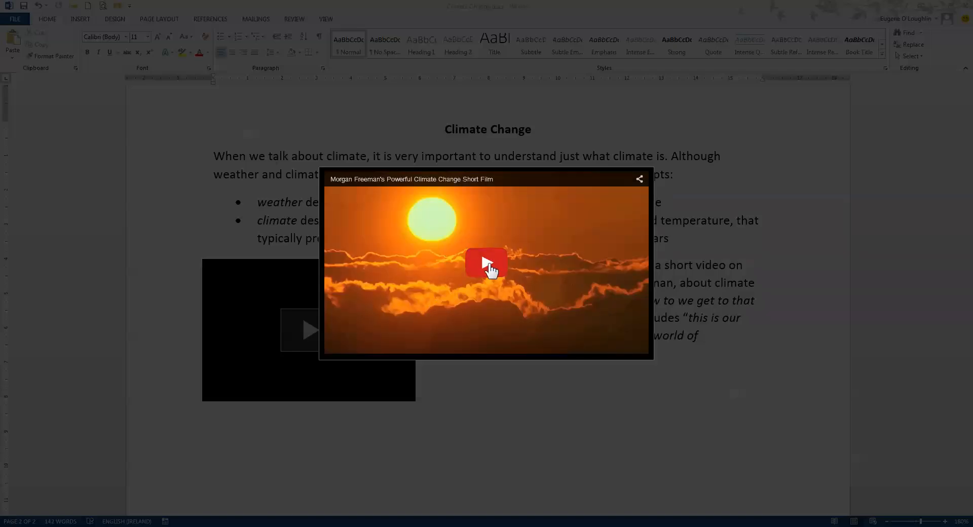
click(486, 262)
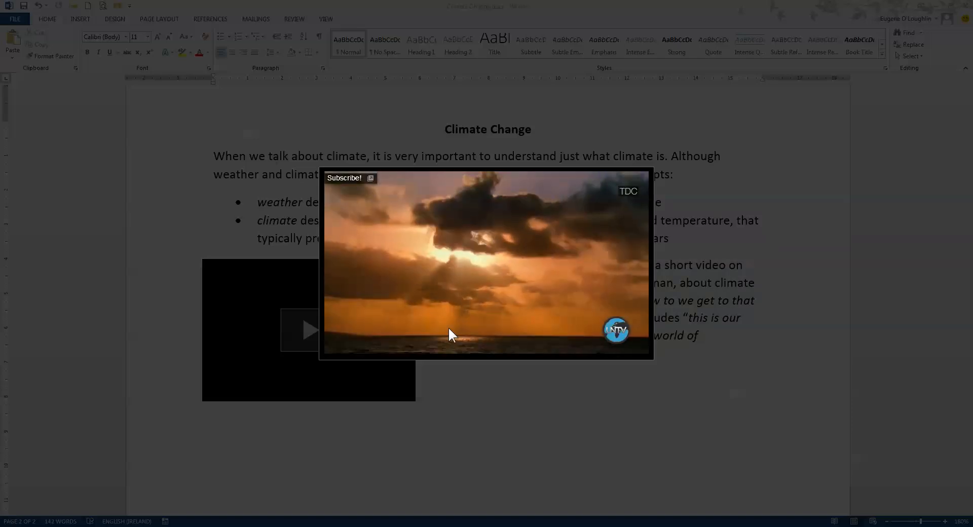
click(451, 334)
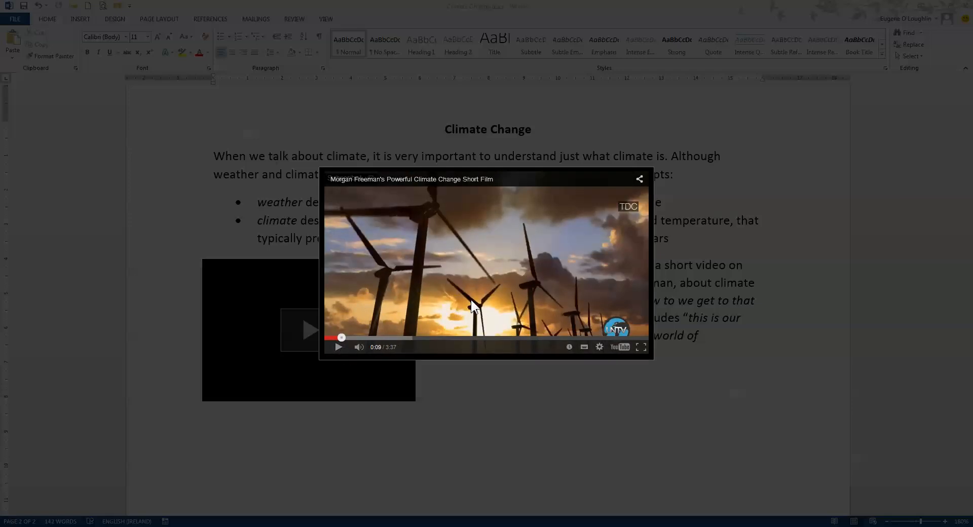
mouse_move(589, 186)
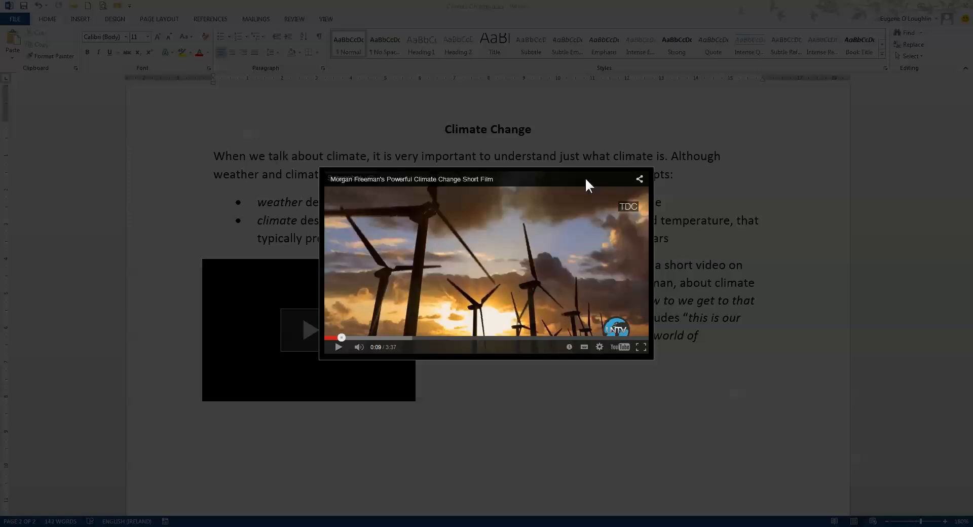
mouse_move(417, 225)
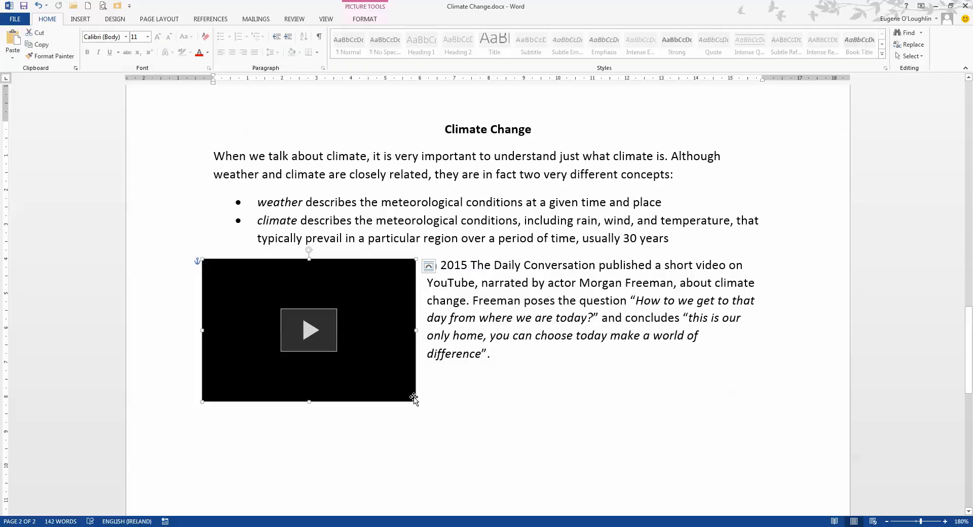
Enlarge the video by its corner and add 'Continue writing….' below the paragraph
drag(414, 401, 448, 417)
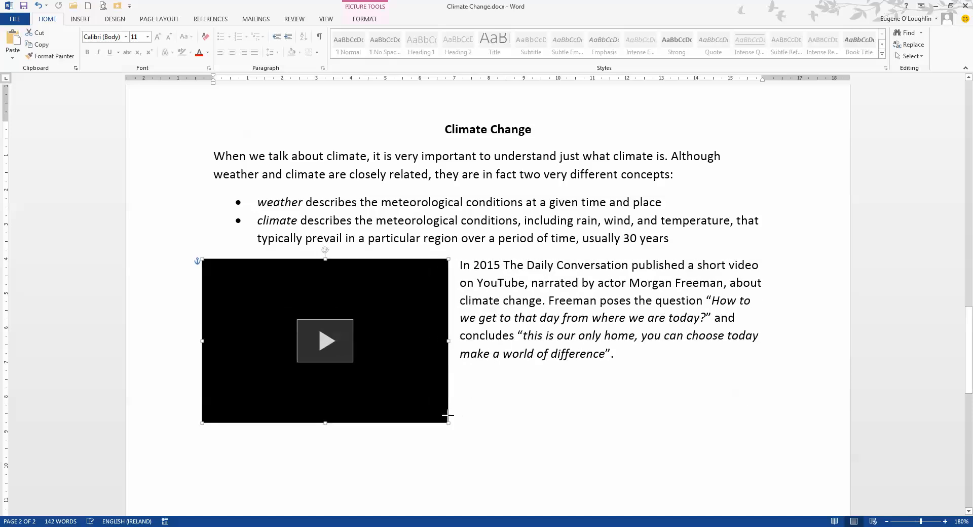
click(537, 376)
text(Continue writing....)
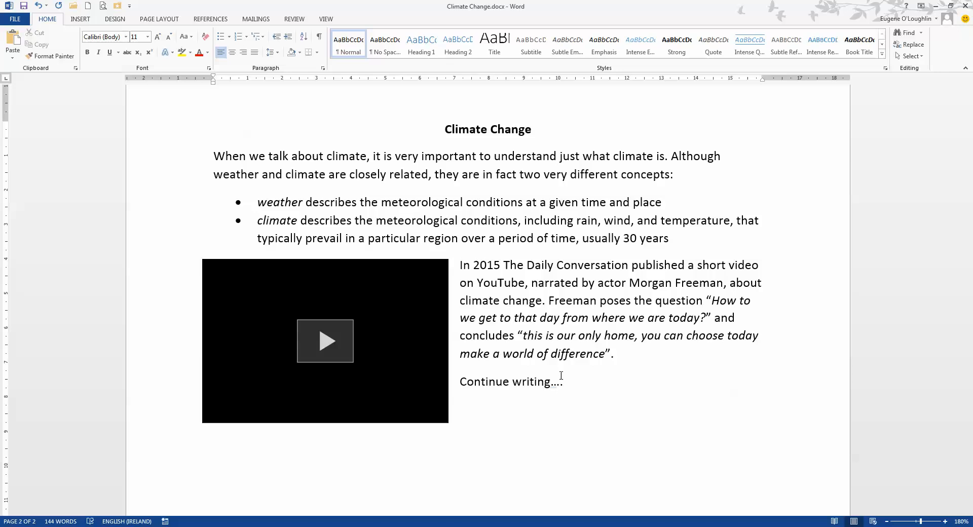
click(563, 381)
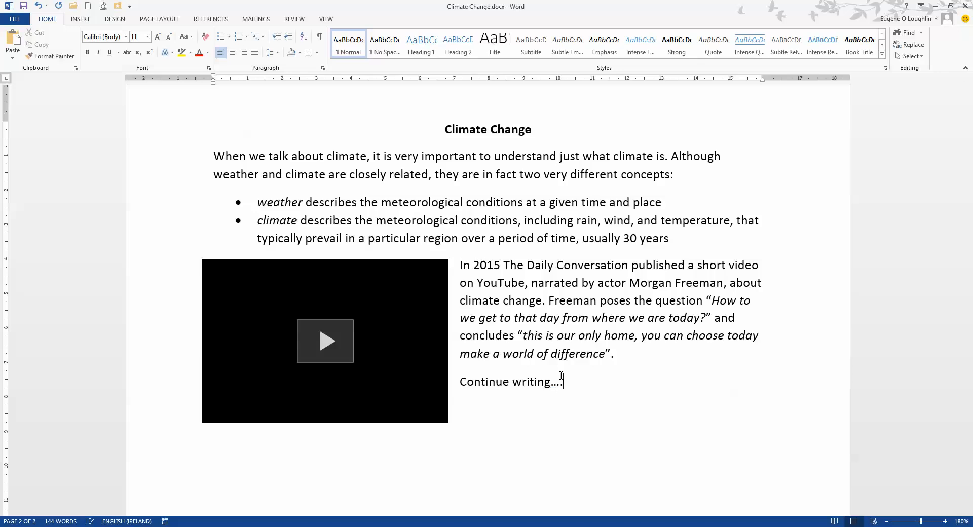